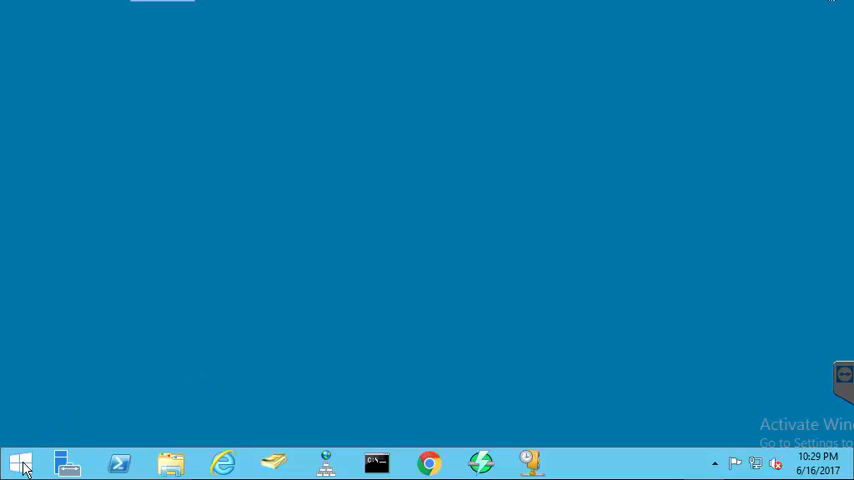
# Step: Launch Control Panel from the Start button's quick-access menu
pyautogui.rightClick(18, 464)
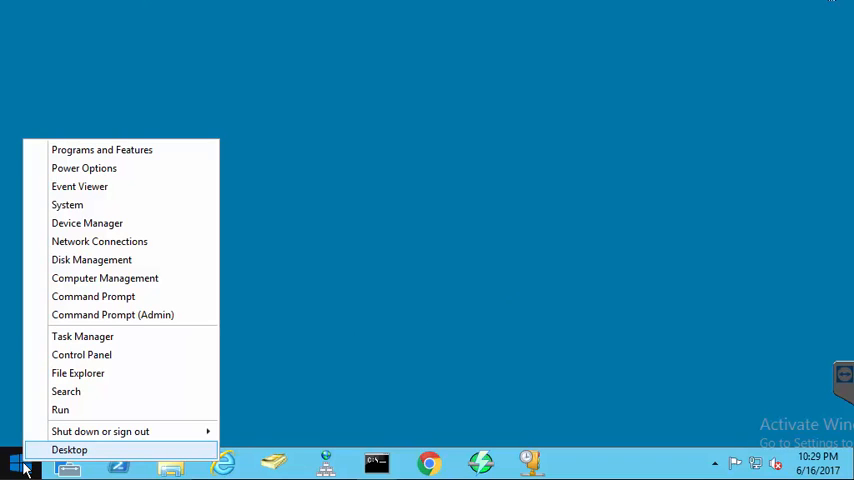
pyautogui.moveTo(80, 356)
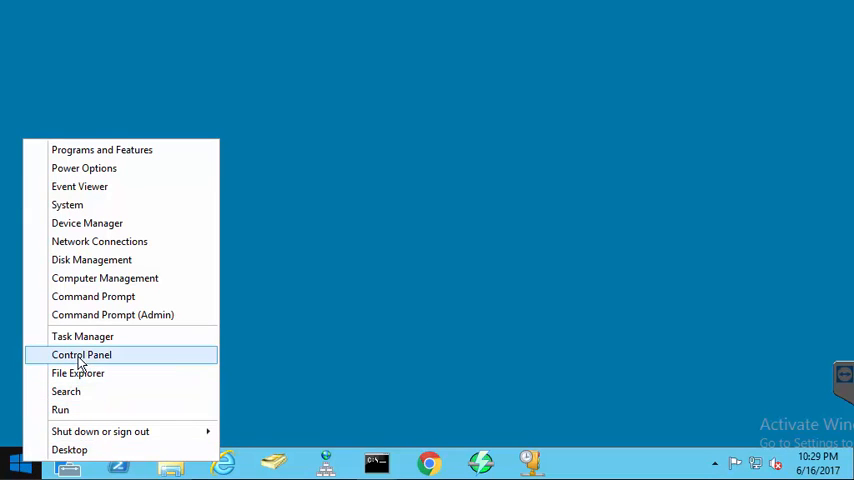
pyautogui.click(82, 356)
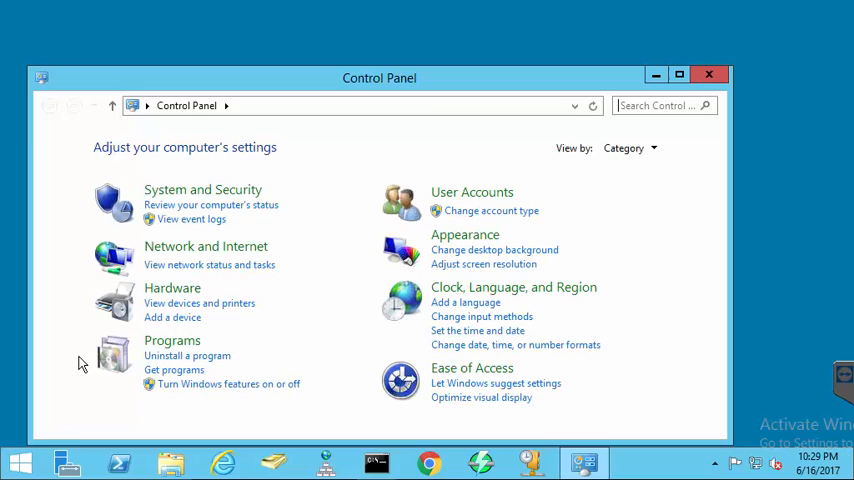
pyautogui.moveTo(234, 304)
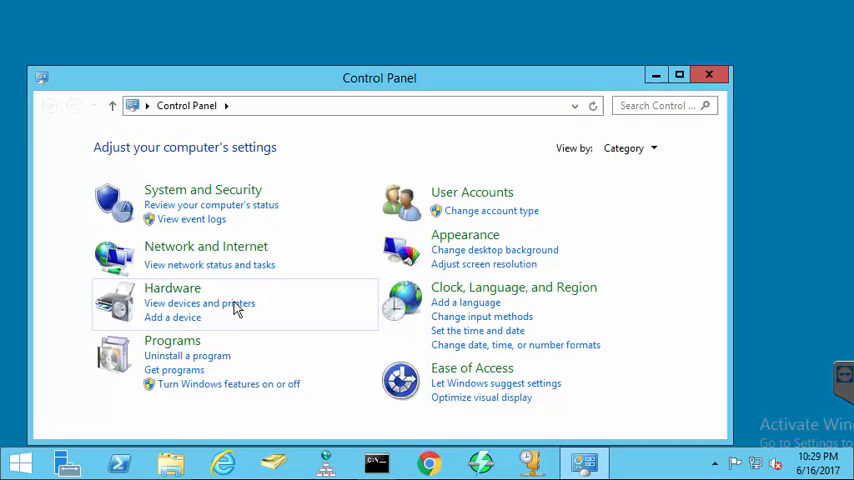
# Step: In Devices and Printers, bring up the context menu for the Kyocera TASKalfa 5501i XPS printer
pyautogui.click(200, 304)
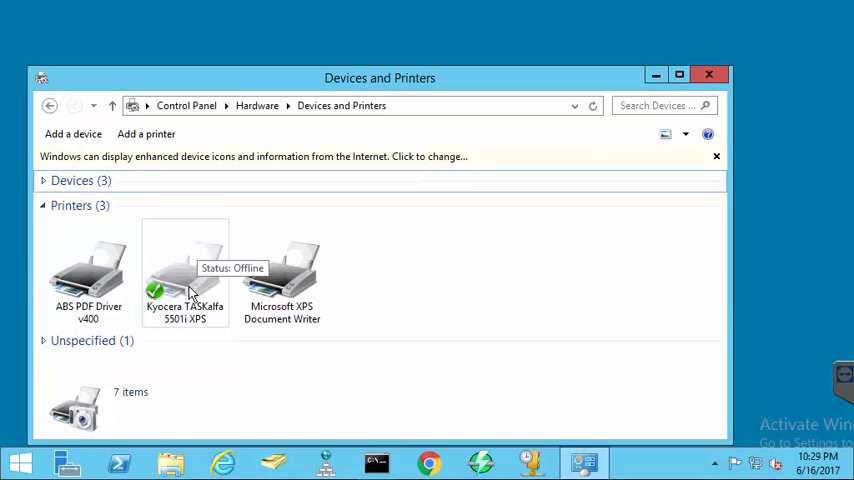
pyautogui.click(184, 270)
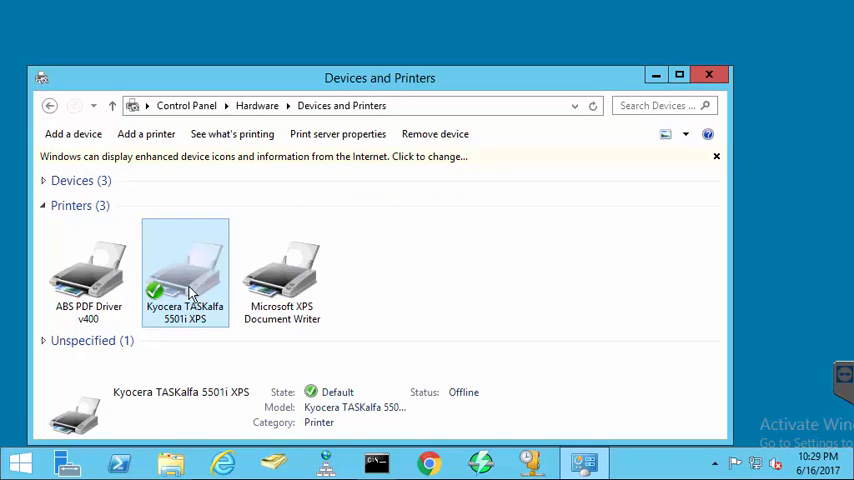
pyautogui.rightClick(184, 270)
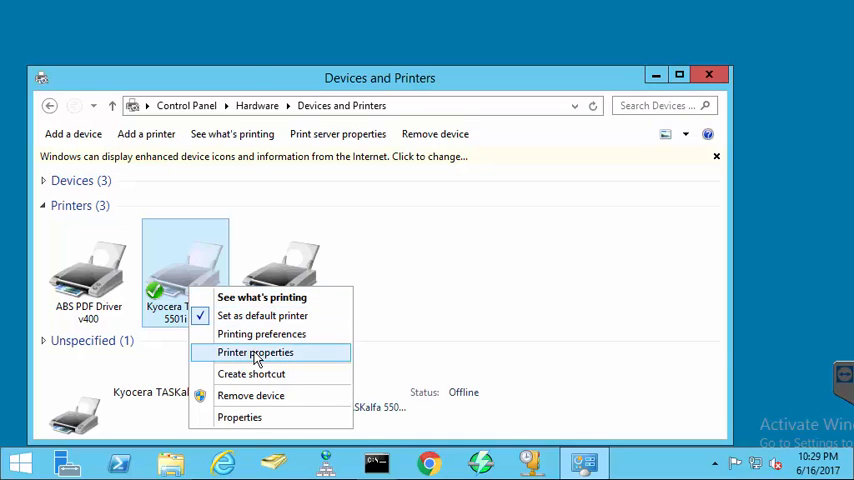
# Step: Show the Ports list in the Kyocera printer's properties, with its Standard TCP/IP port checked
pyautogui.click(256, 352)
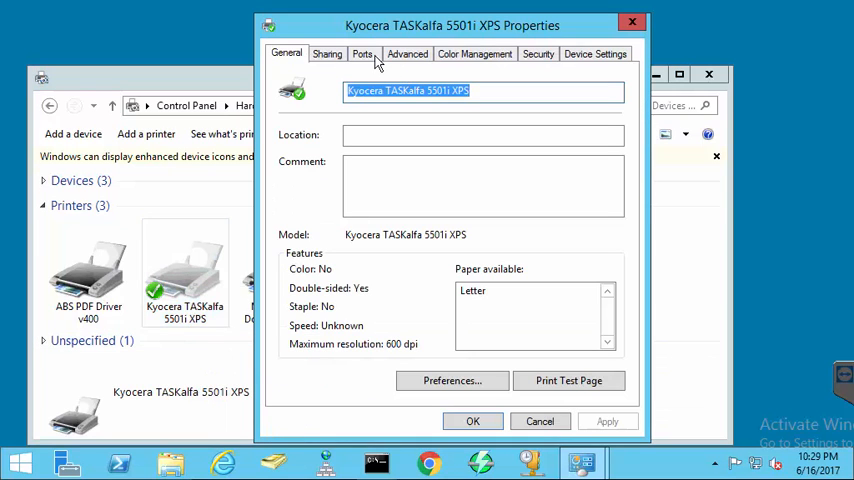
pyautogui.click(362, 52)
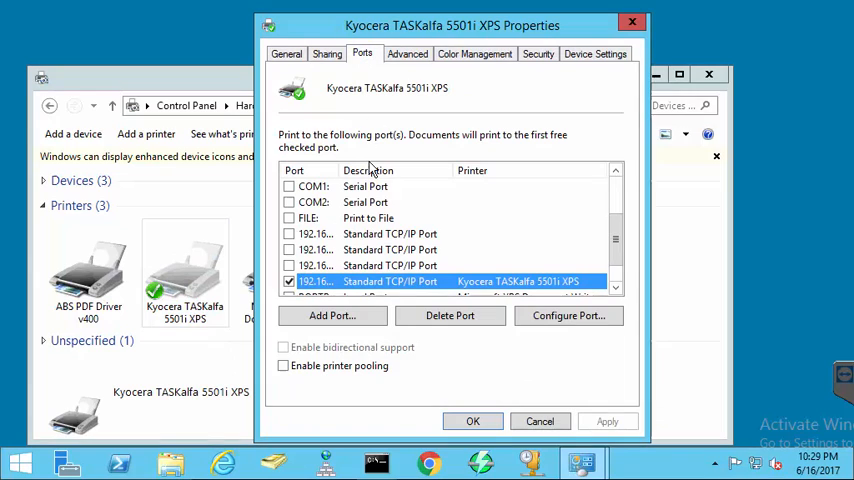
pyautogui.moveTo(568, 316)
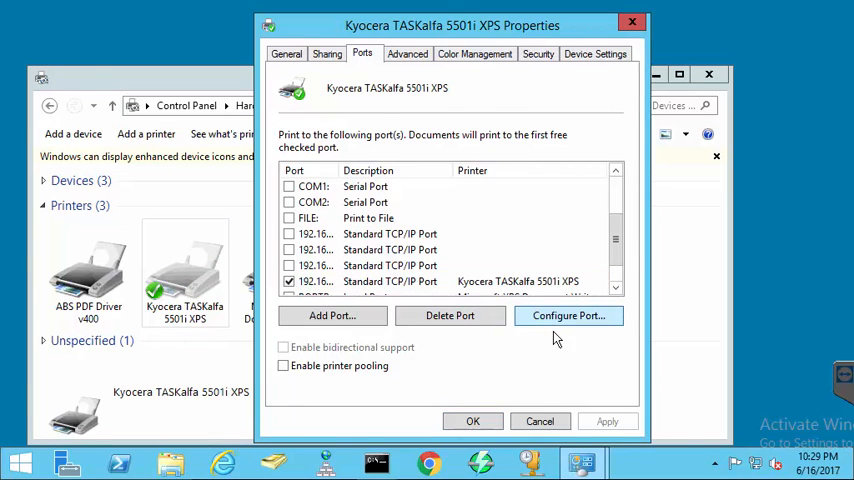
# Step: Disable SNMP Status Enabled on the TCP/IP port, save it and close the properties
pyautogui.click(568, 316)
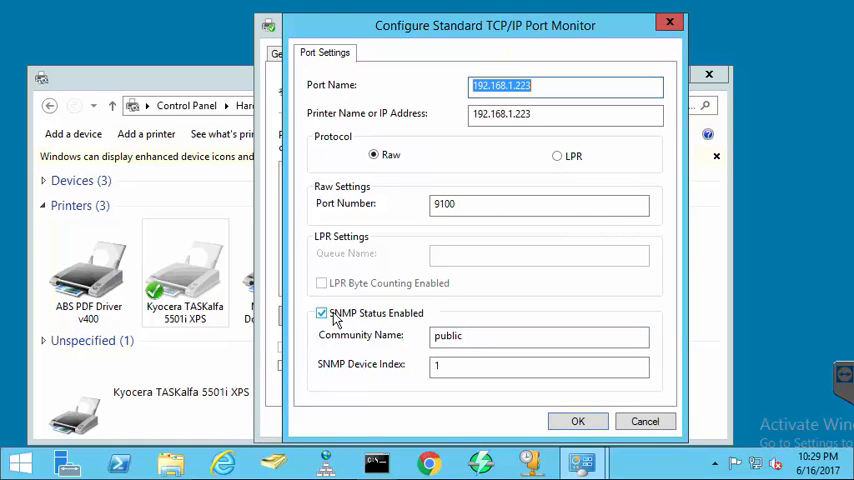
pyautogui.click(320, 312)
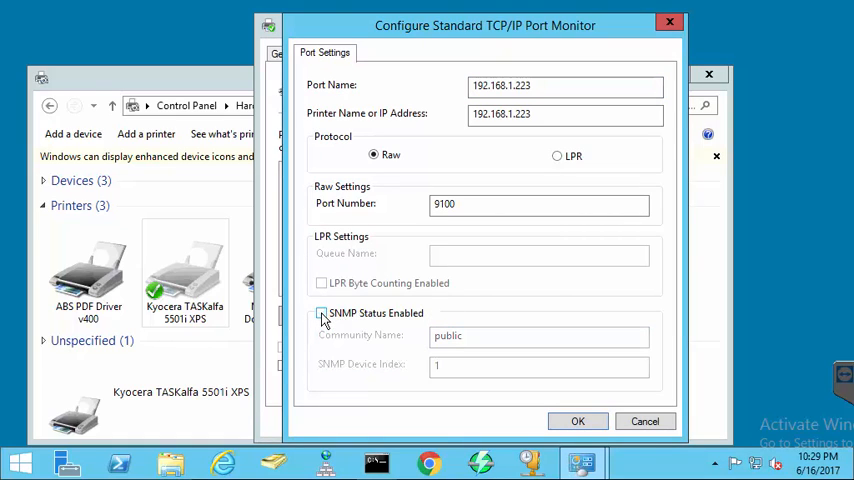
pyautogui.click(576, 420)
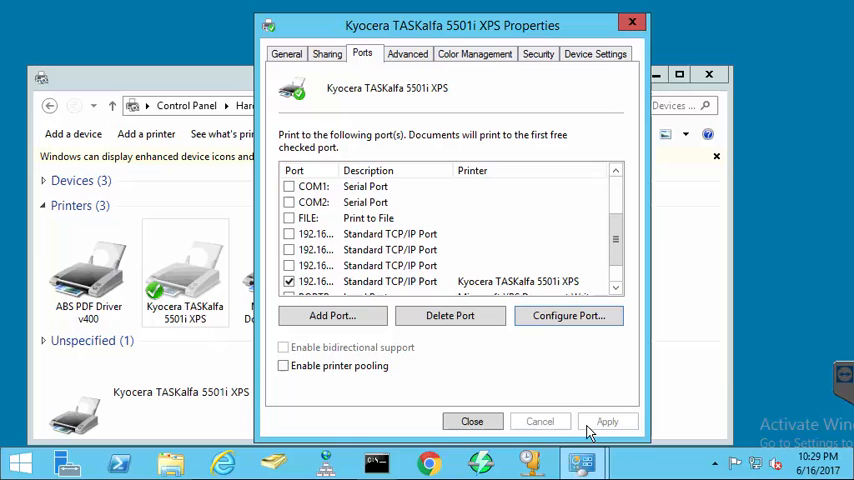
pyautogui.moveTo(472, 420)
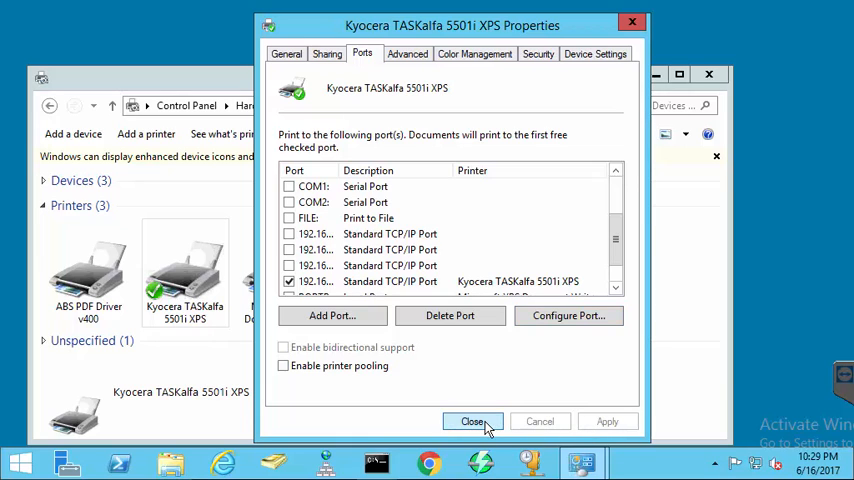
pyautogui.click(472, 420)
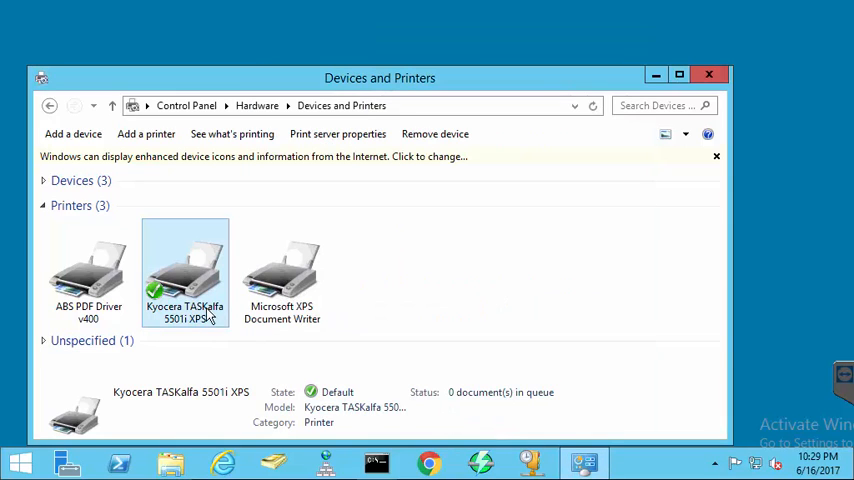
pyautogui.moveTo(196, 262)
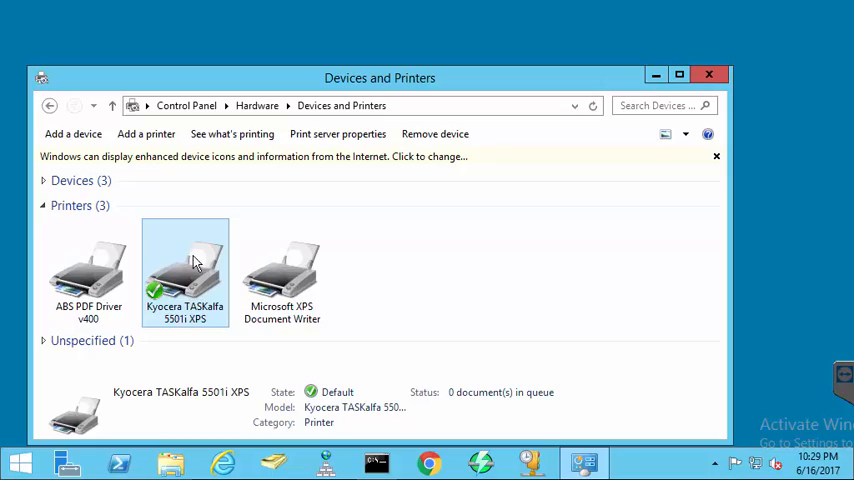